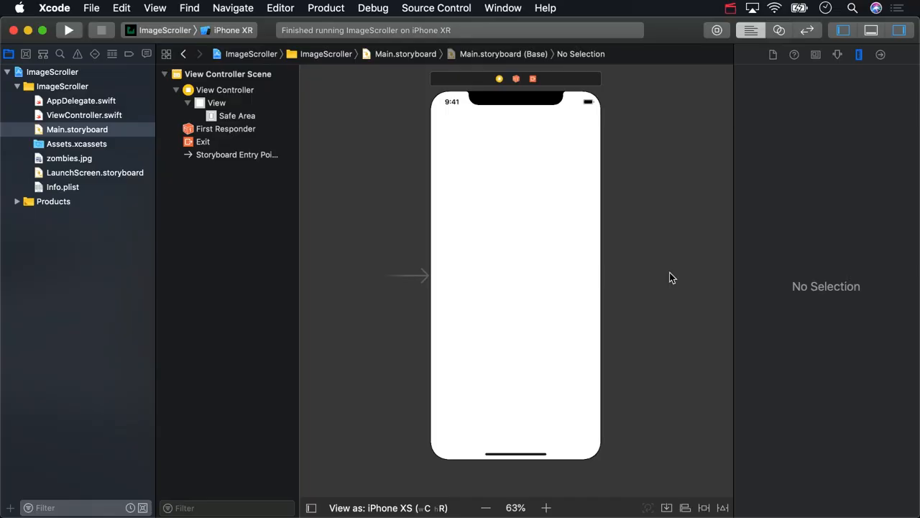
pyautogui.moveTo(158, 165)
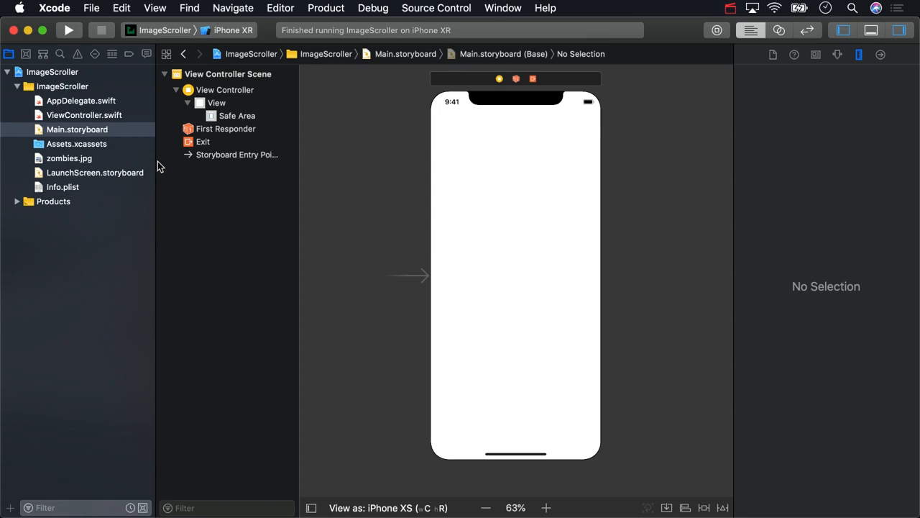
# Check the zombies image's pixel dimensions in the asset catalog and return to the Main storyboard
pyautogui.click(69, 157)
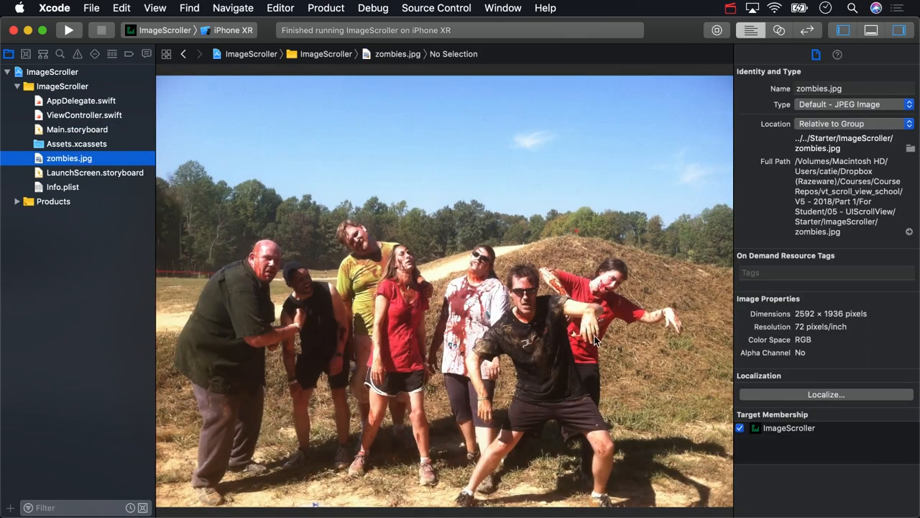
pyautogui.moveTo(831, 335)
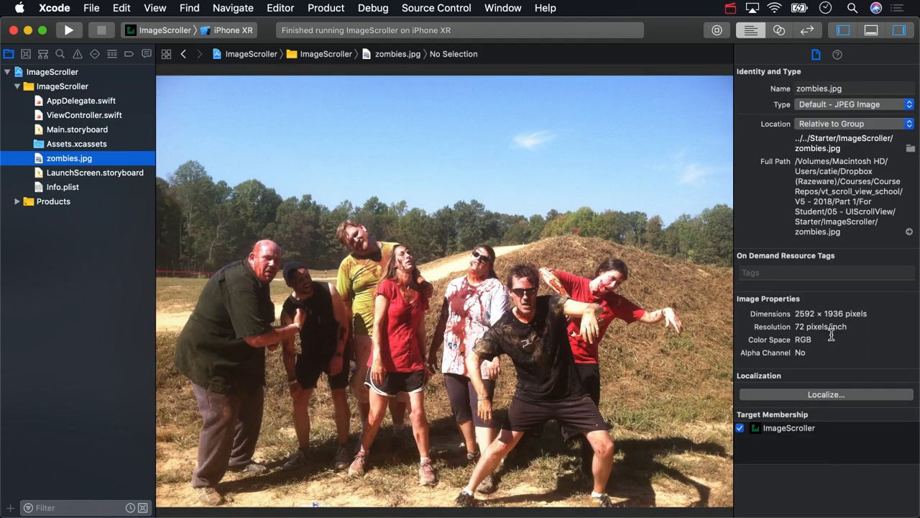
pyautogui.doubleClick(831, 313)
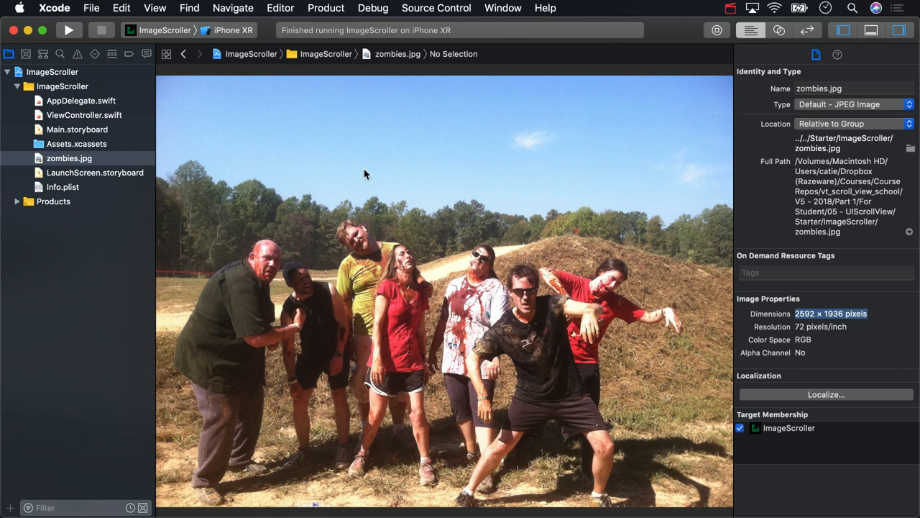
pyautogui.click(77, 129)
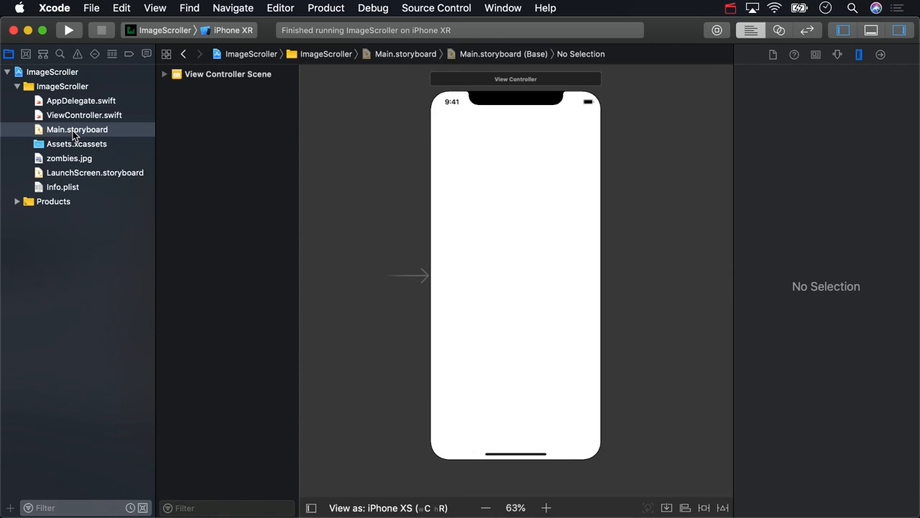
# Place a Scroll View from the library onto the view controller, filling the 375×812 screen
pyautogui.write('scro')
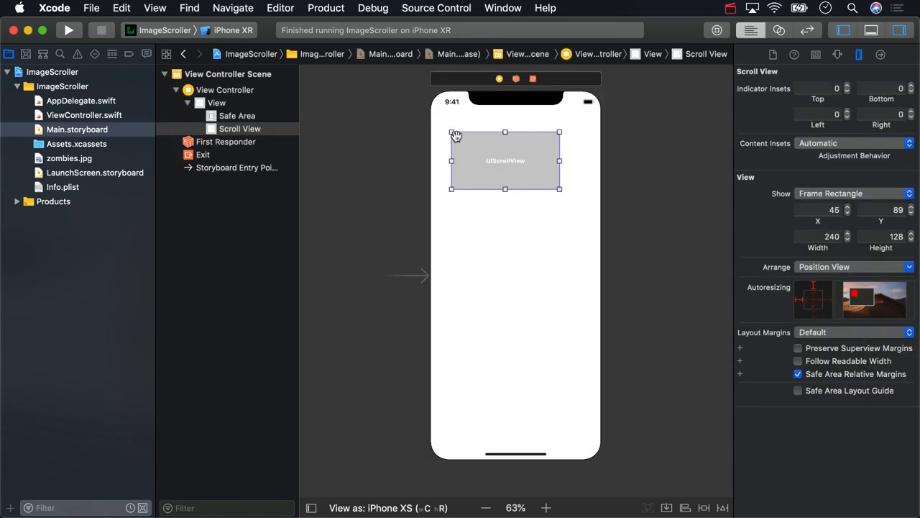
pyautogui.moveTo(451, 132); pyautogui.dragTo(430, 92)
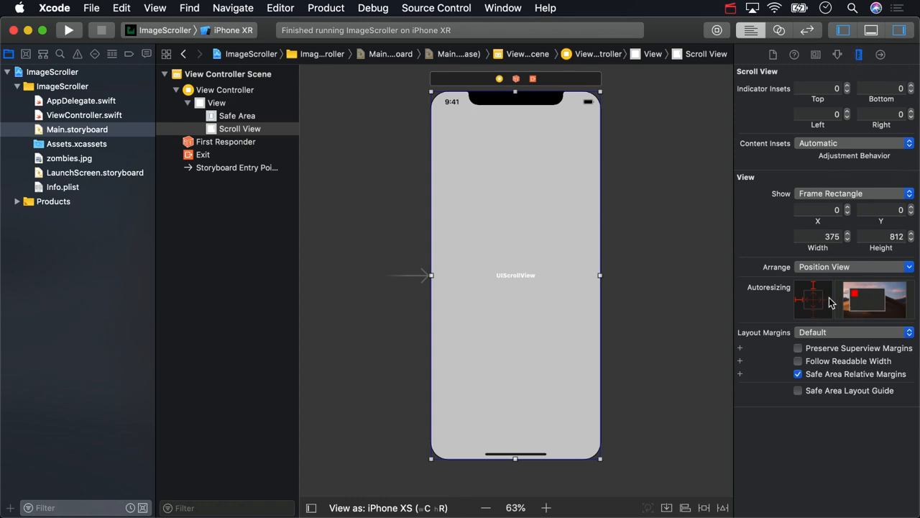
pyautogui.moveTo(819, 305)
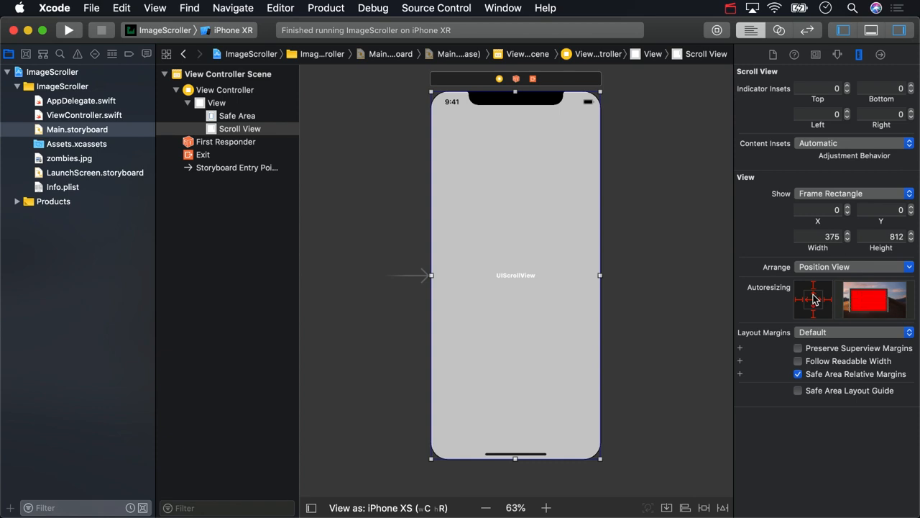
pyautogui.write('scroll')
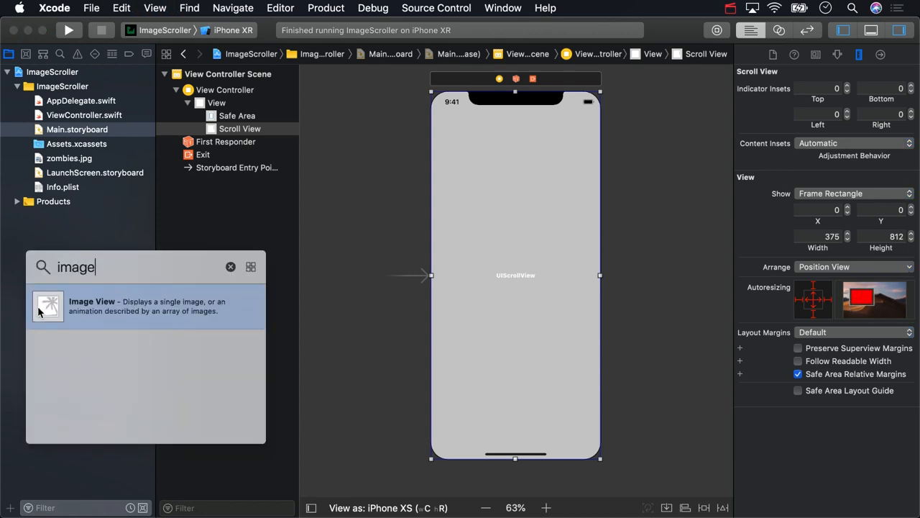
# Add a full-screen image view inside the scroll view showing zombies.jpg with Top Left content mode
pyautogui.moveTo(49, 305); pyautogui.dragTo(525, 260)
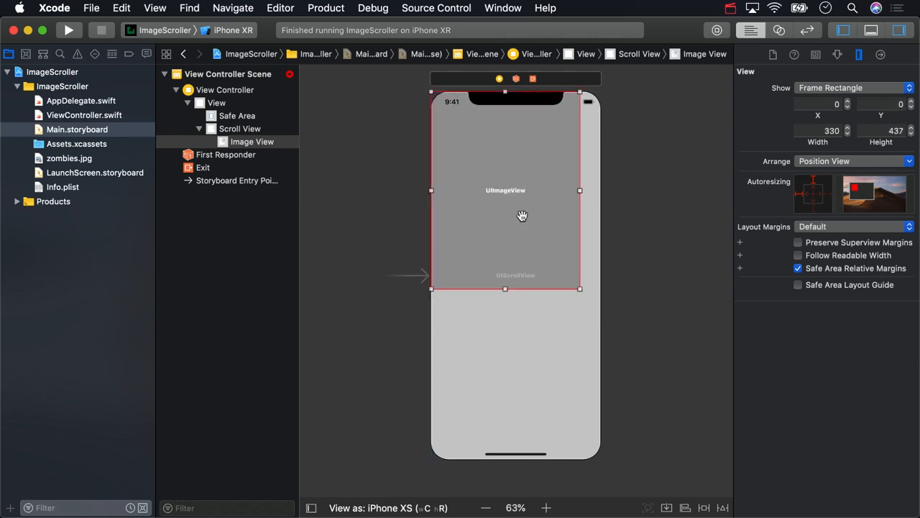
pyautogui.moveTo(581, 288); pyautogui.dragTo(593, 453)
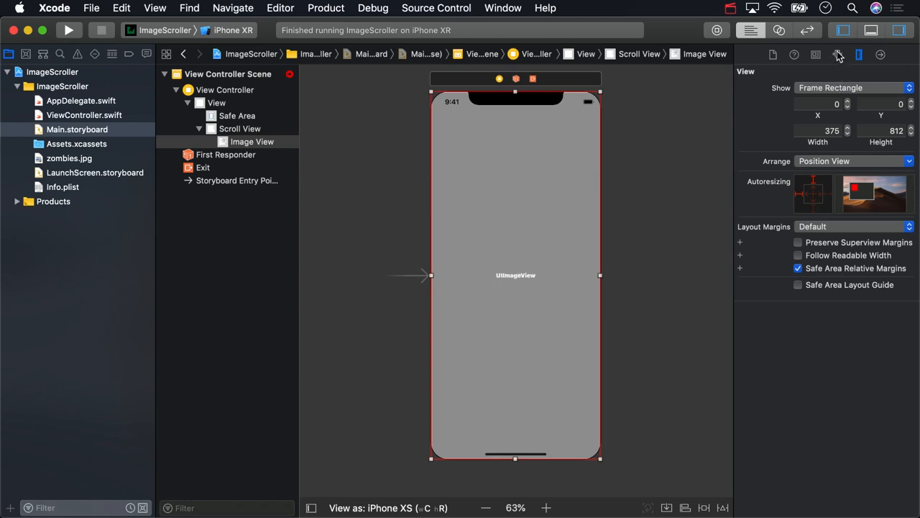
pyautogui.click(837, 55)
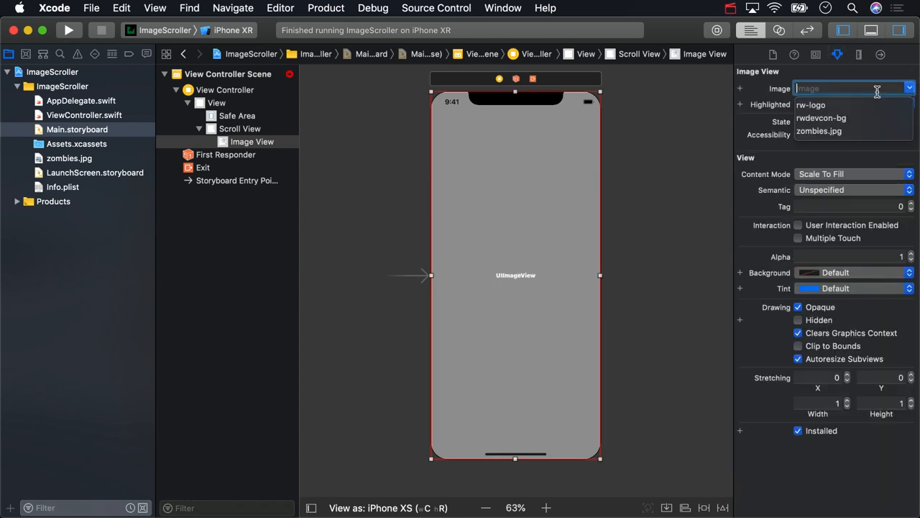
pyautogui.click(820, 131)
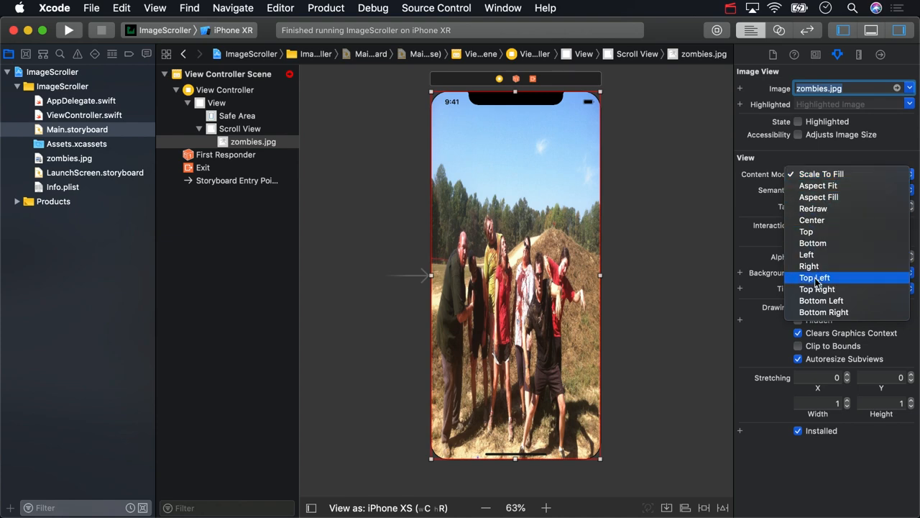
pyautogui.click(814, 278)
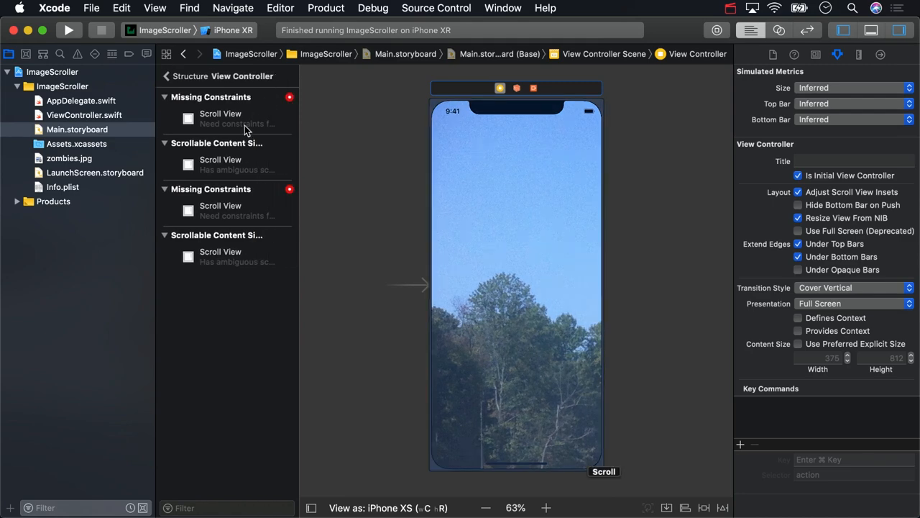
# Review the scroll view's missing-constraints warning and show the storyboard's File inspector
pyautogui.click(221, 112)
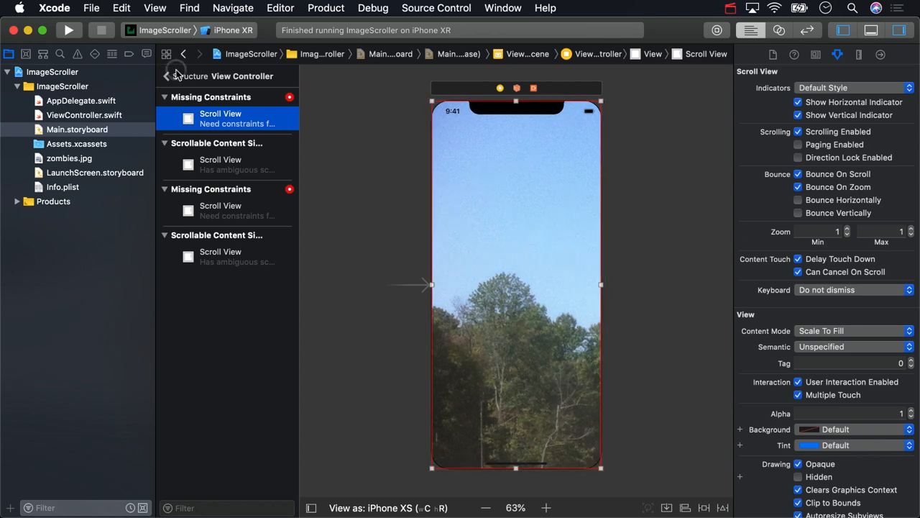
pyautogui.click(165, 74)
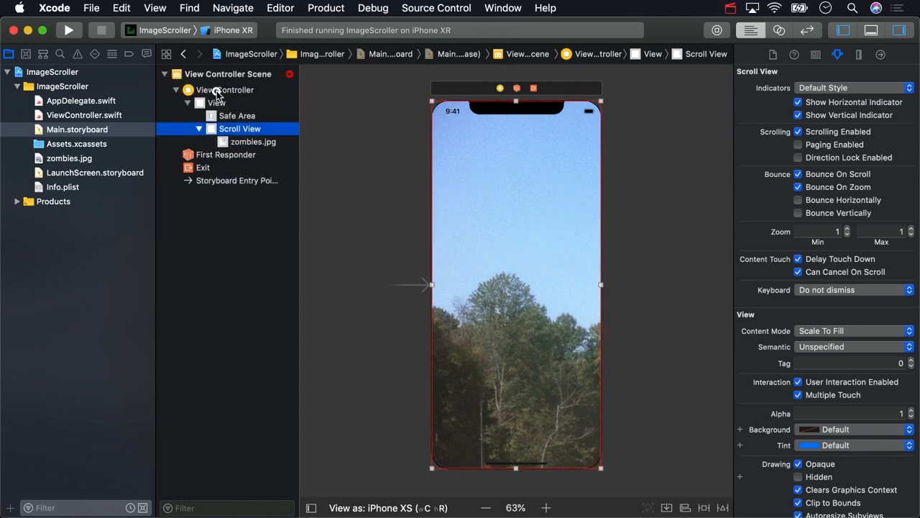
pyautogui.click(224, 89)
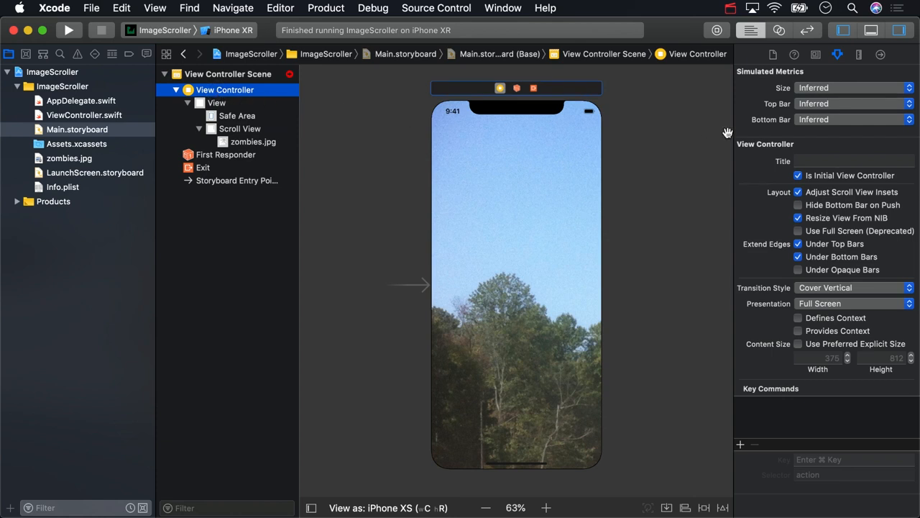
pyautogui.click(774, 55)
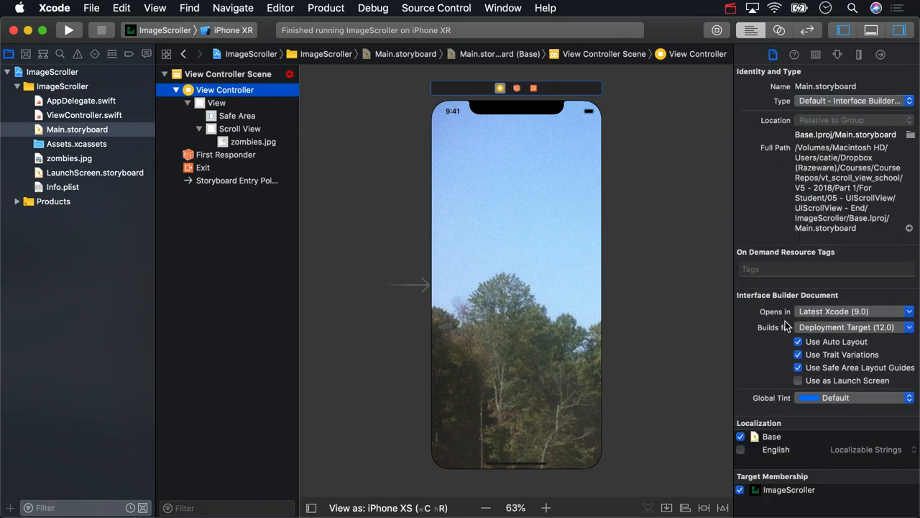
# Uncheck Use Auto Layout, disable trait variations keeping iPhone data, and run the app
pyautogui.click(798, 342)
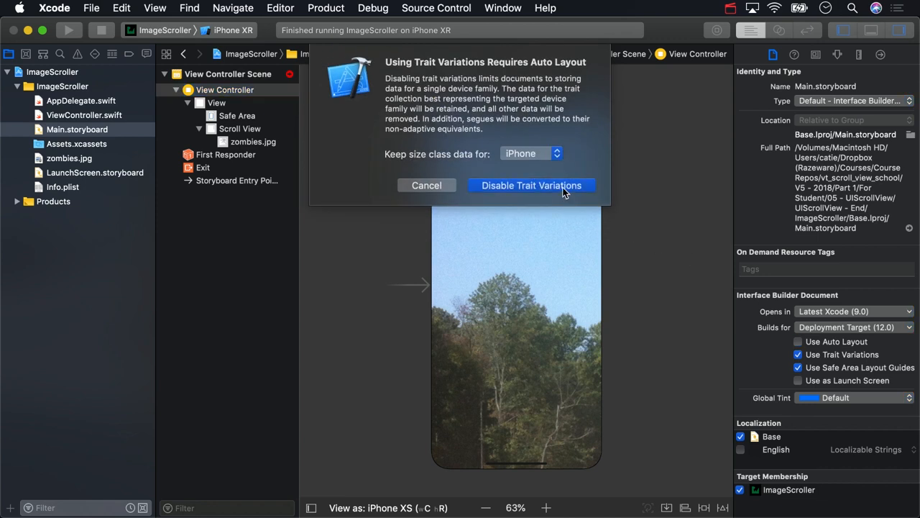
pyautogui.click(532, 186)
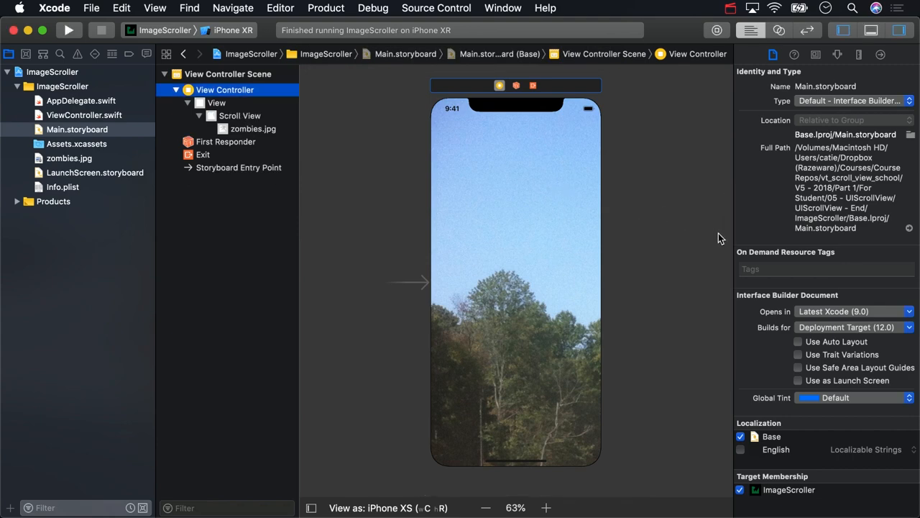
pyautogui.click(69, 28)
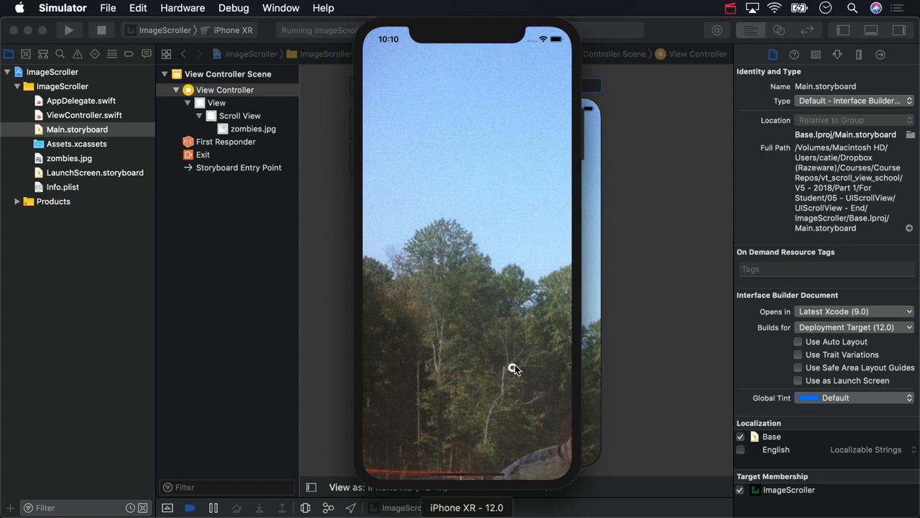
pyautogui.moveTo(426, 246)
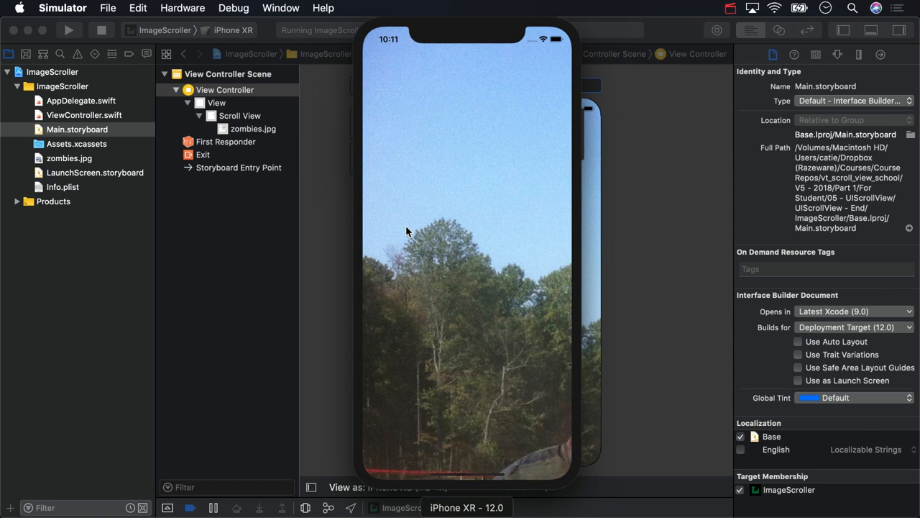
pyautogui.moveTo(662, 273)
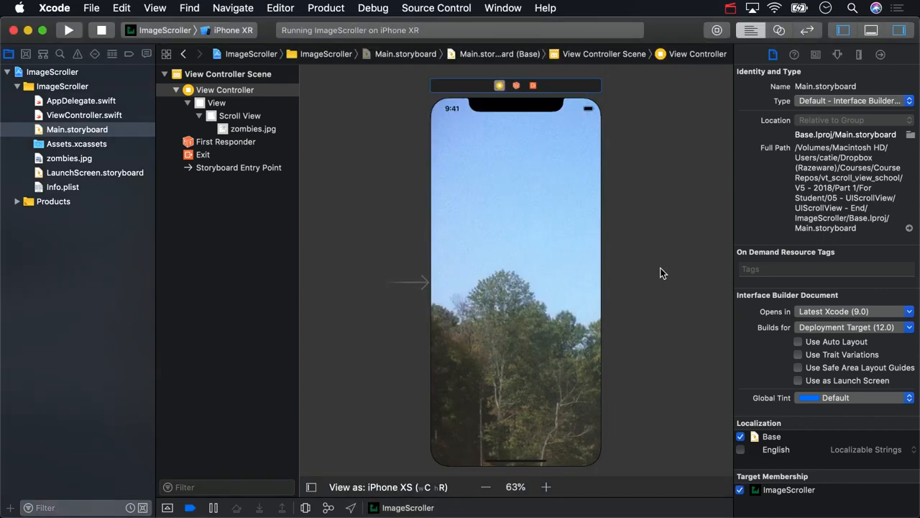
# Give the scroll view a contentSize runtime attribute of type Size valued {2592, 1936} and rerun
pyautogui.click(239, 115)
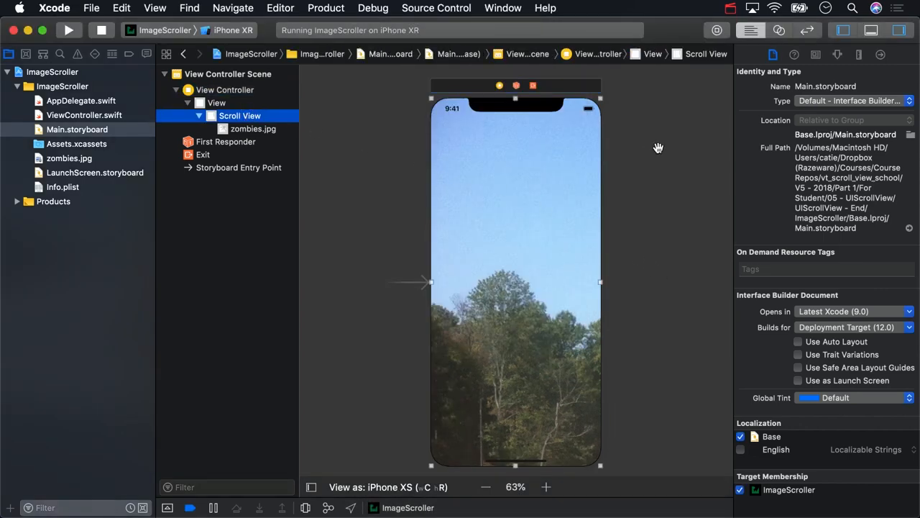
pyautogui.click(817, 55)
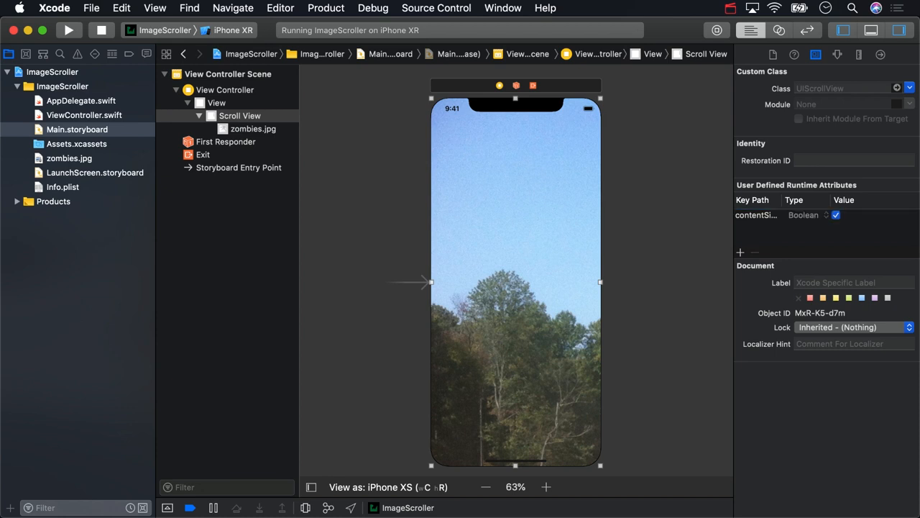
pyautogui.click(803, 214)
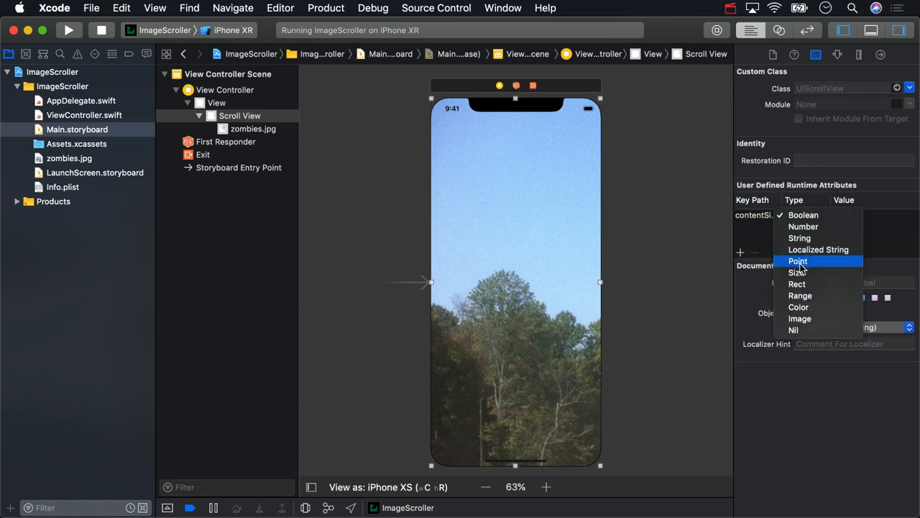
pyautogui.click(796, 272)
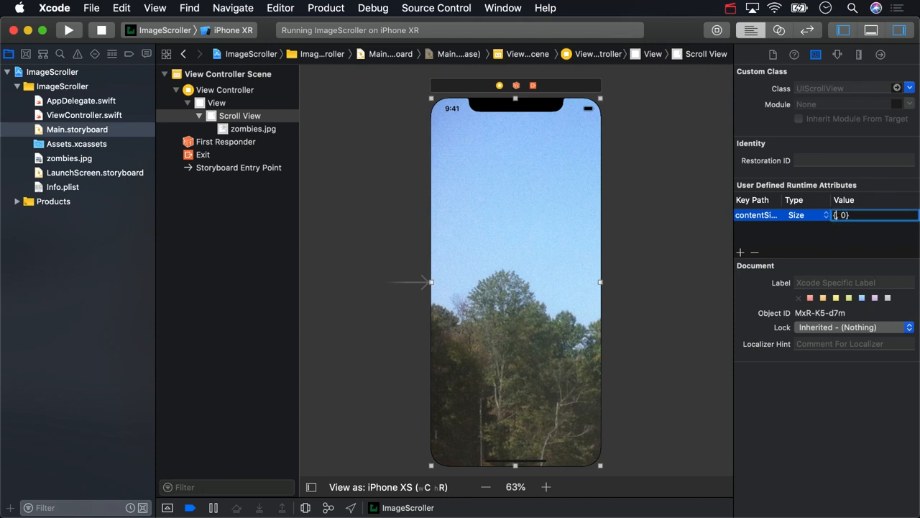
pyautogui.write('2592')
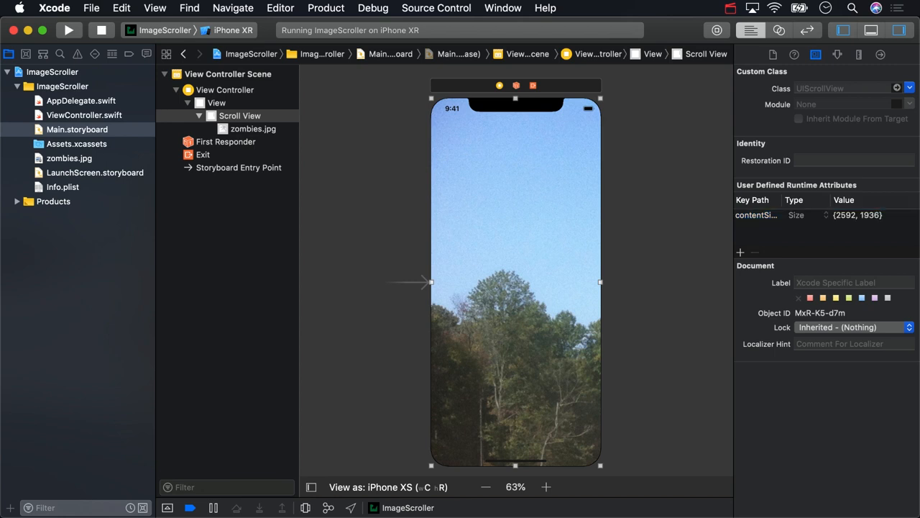
pyautogui.click(69, 30)
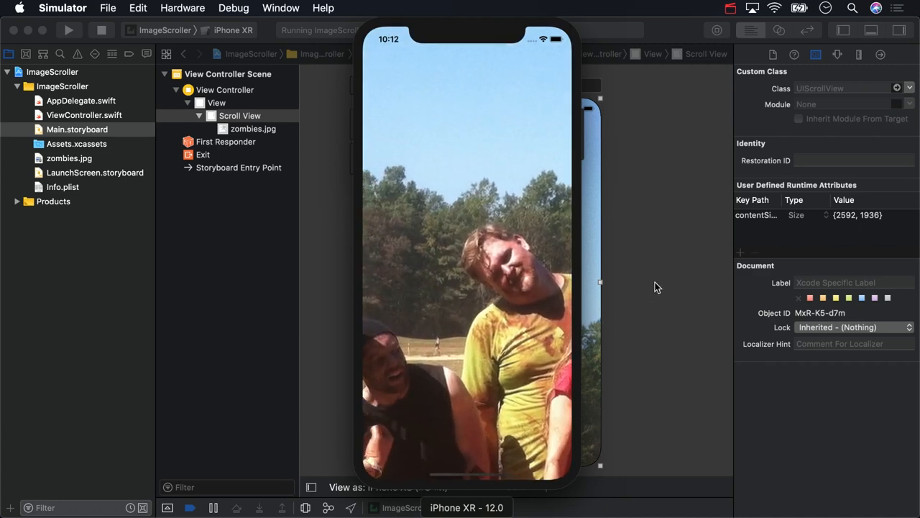
# Scroll the zombies photo in the Simulator to confirm it pans beyond the screen
pyautogui.scroll(-3)
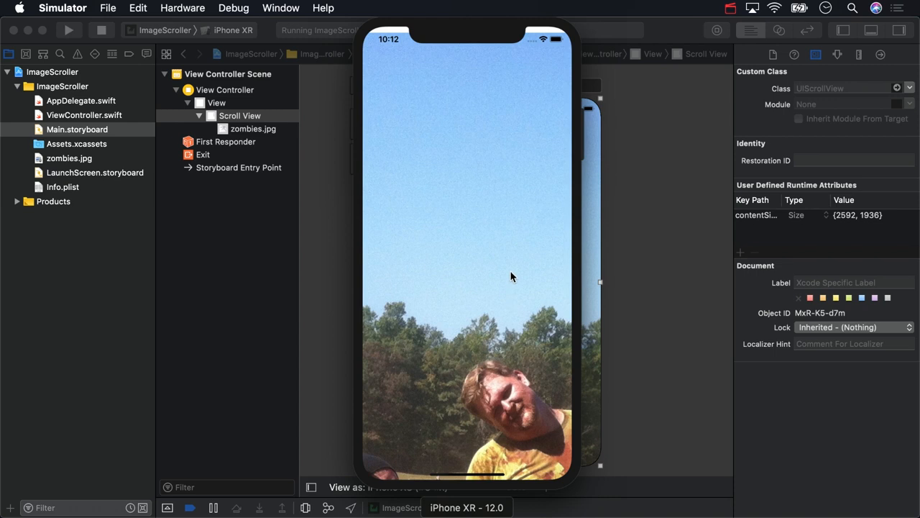
pyautogui.scroll(-3)
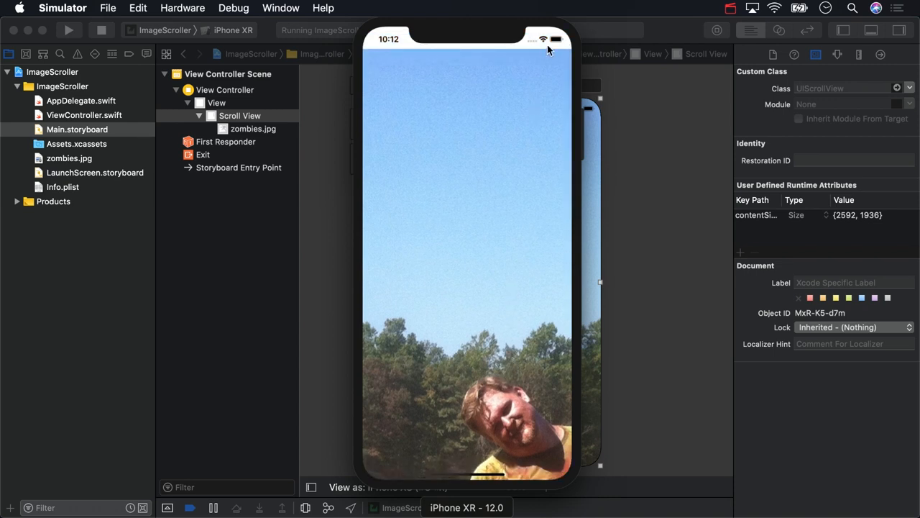
pyautogui.moveTo(683, 119)
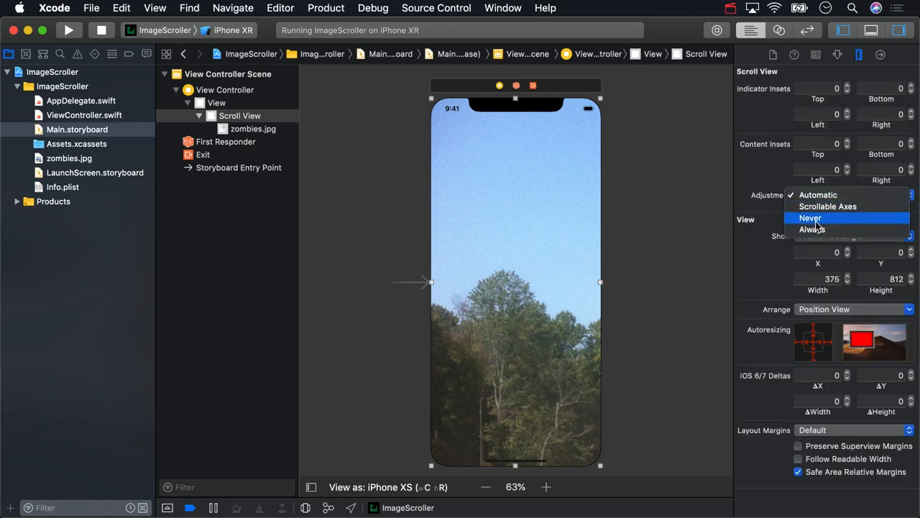
# Set the scroll view's Content Insets Adjustment to Never and reselect its contentSize attribute
pyautogui.click(811, 218)
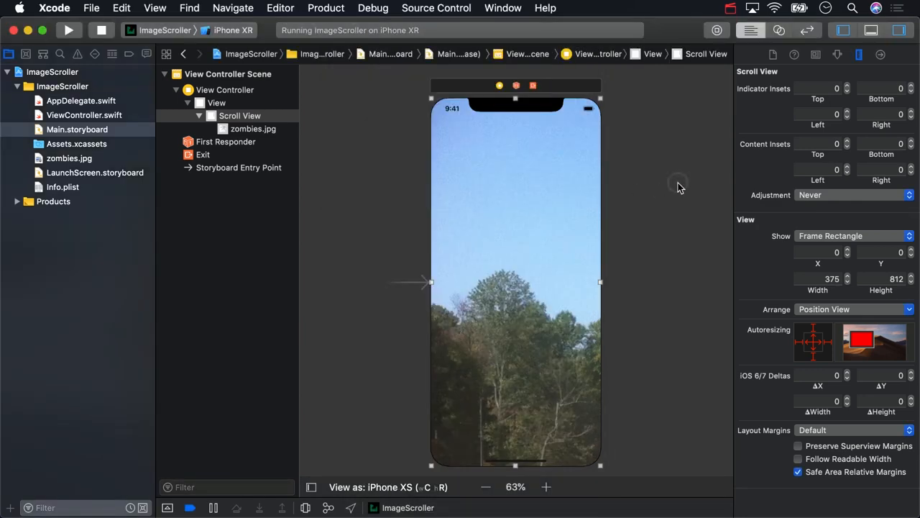
pyautogui.click(816, 55)
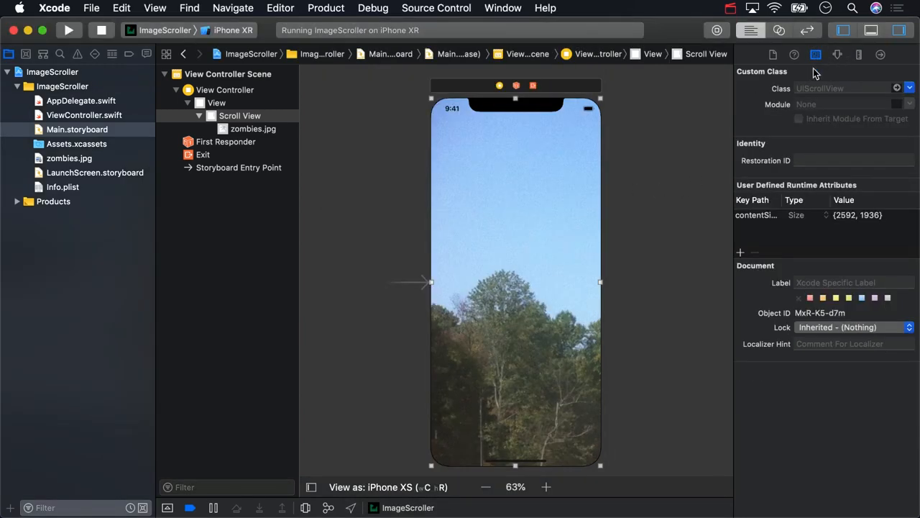
pyautogui.click(755, 216)
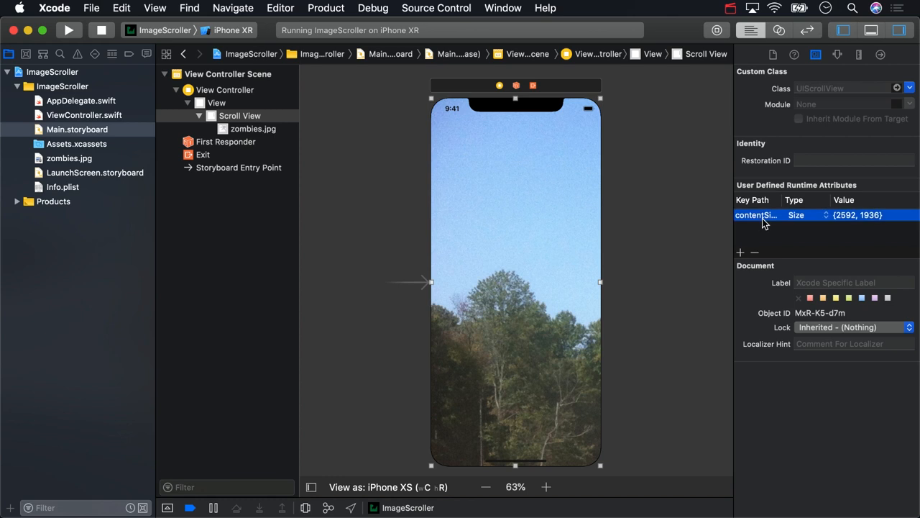